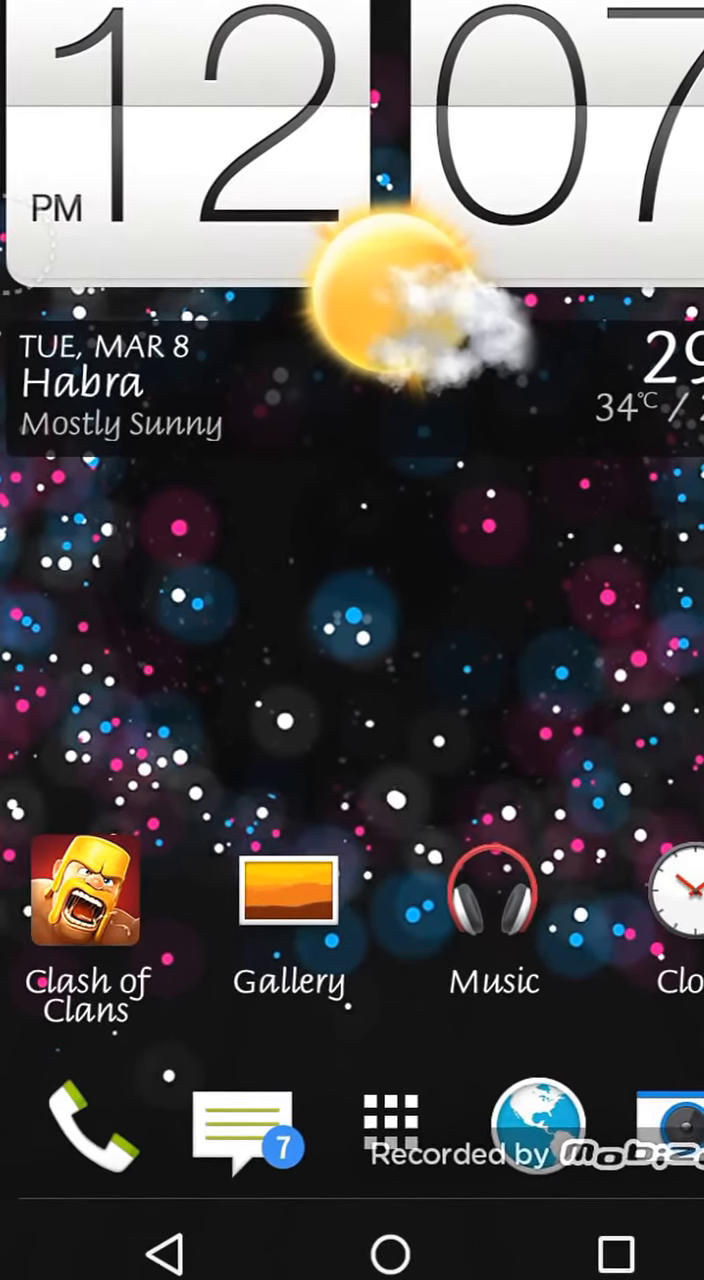
Launch Chrome and submit a Google search for "kingroot".
{"action": "left_click", "coordinate": [392, 1120]}
{"action": "type", "text": "kingroo"}
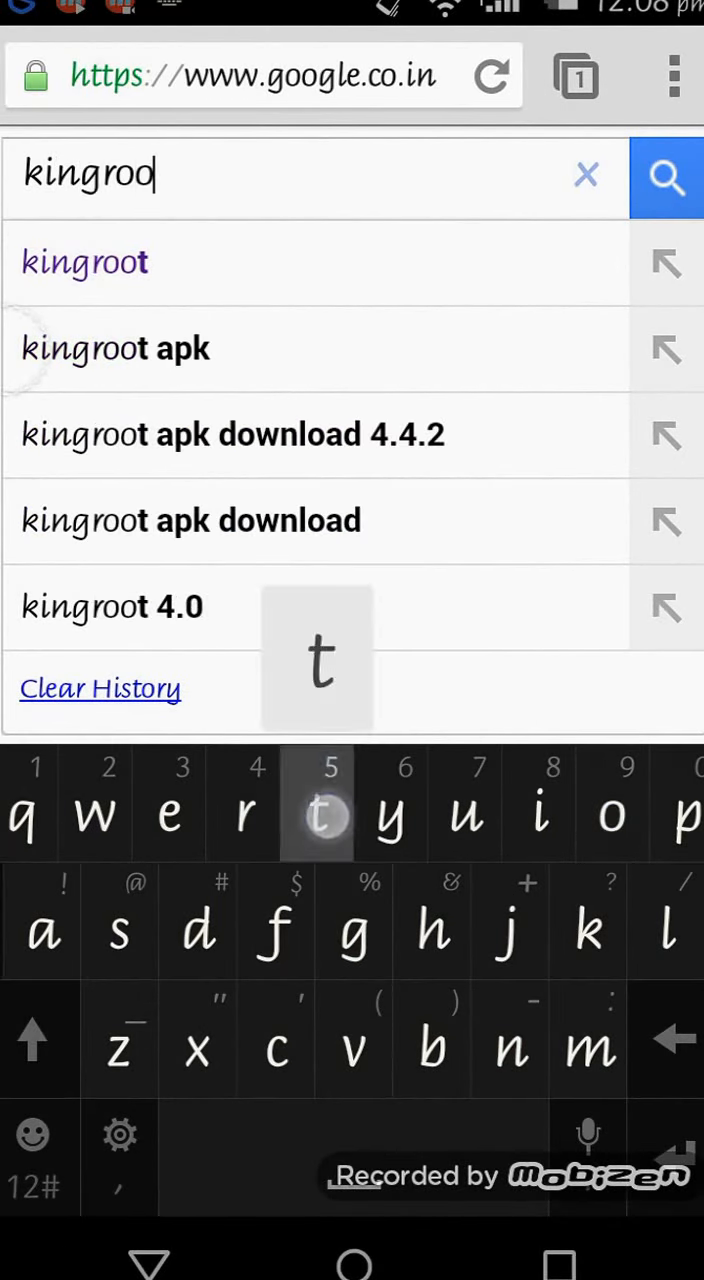
{"action": "type", "text": "t"}
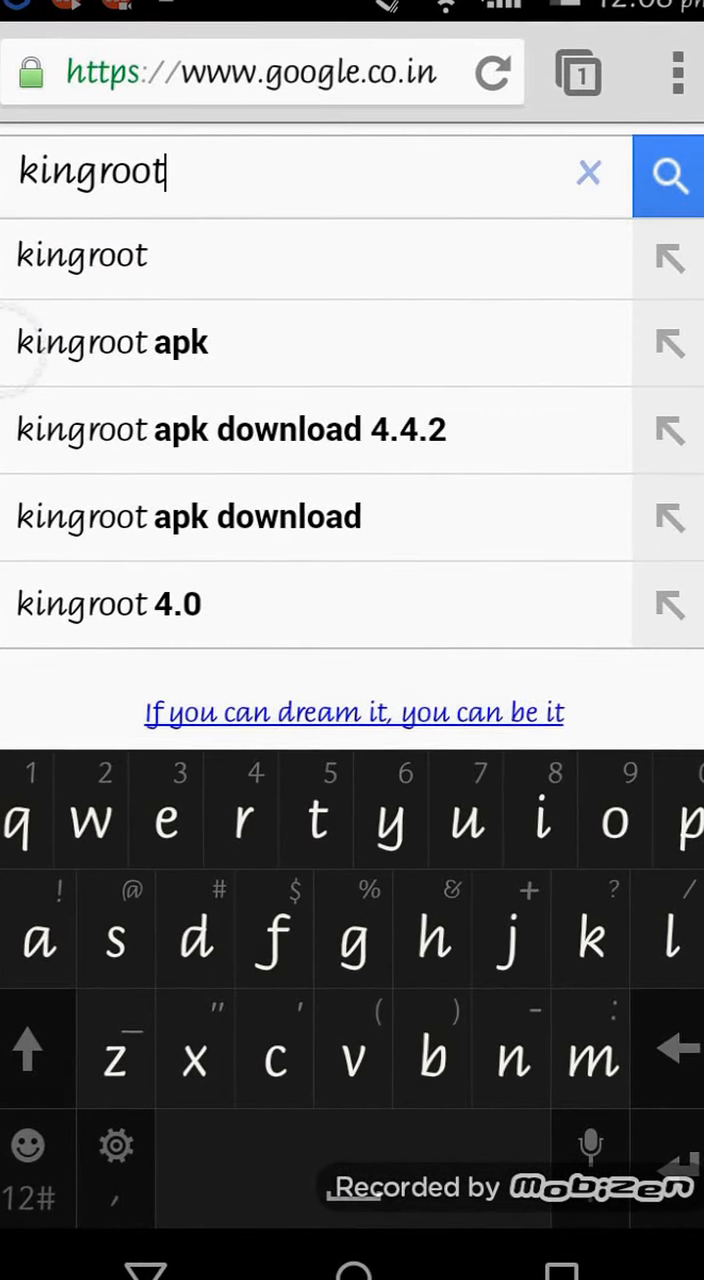
{"action": "left_click", "coordinate": [668, 176]}
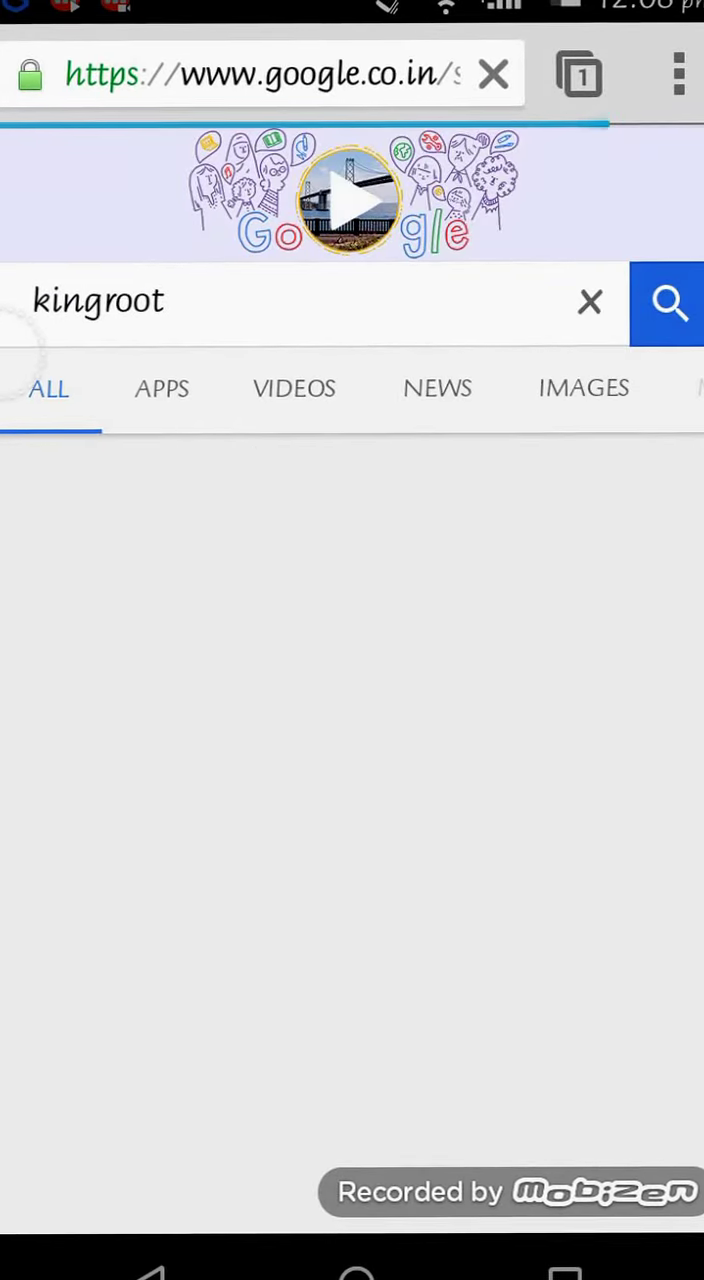
{"action": "left_click", "coordinate": [668, 302]}
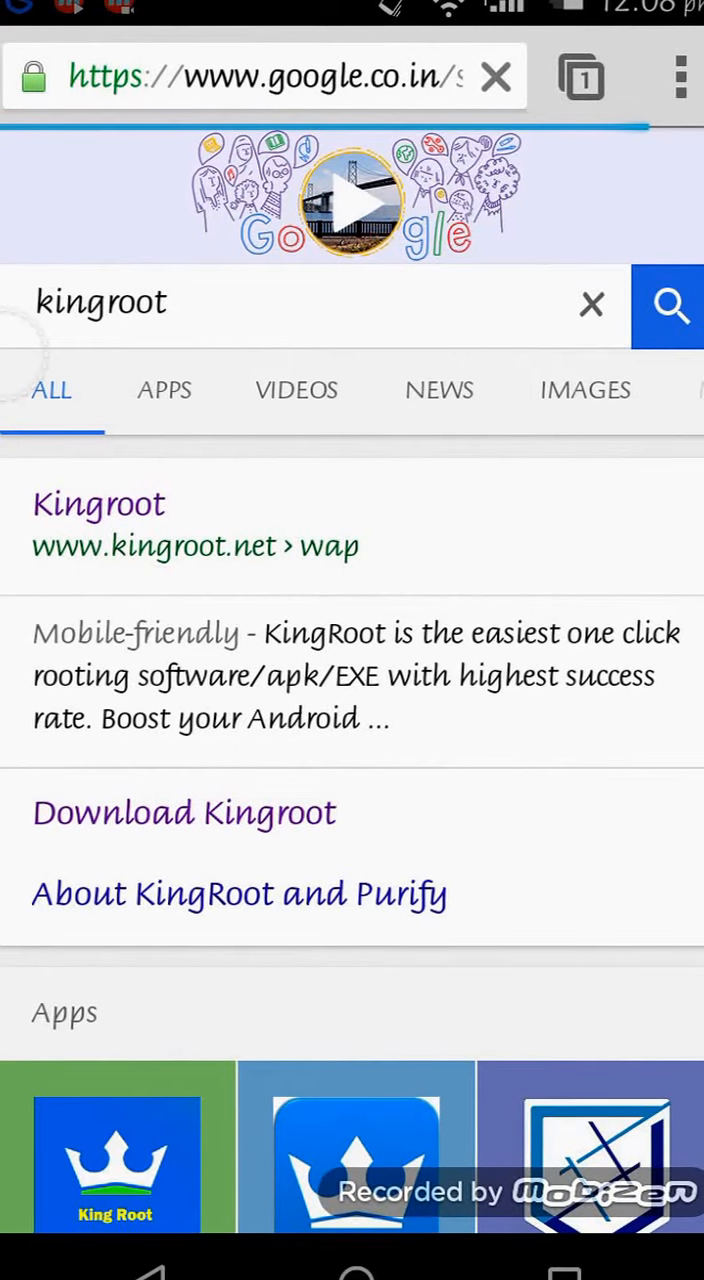
{"action": "scroll", "scroll_direction": "down", "scroll_amount": 3}
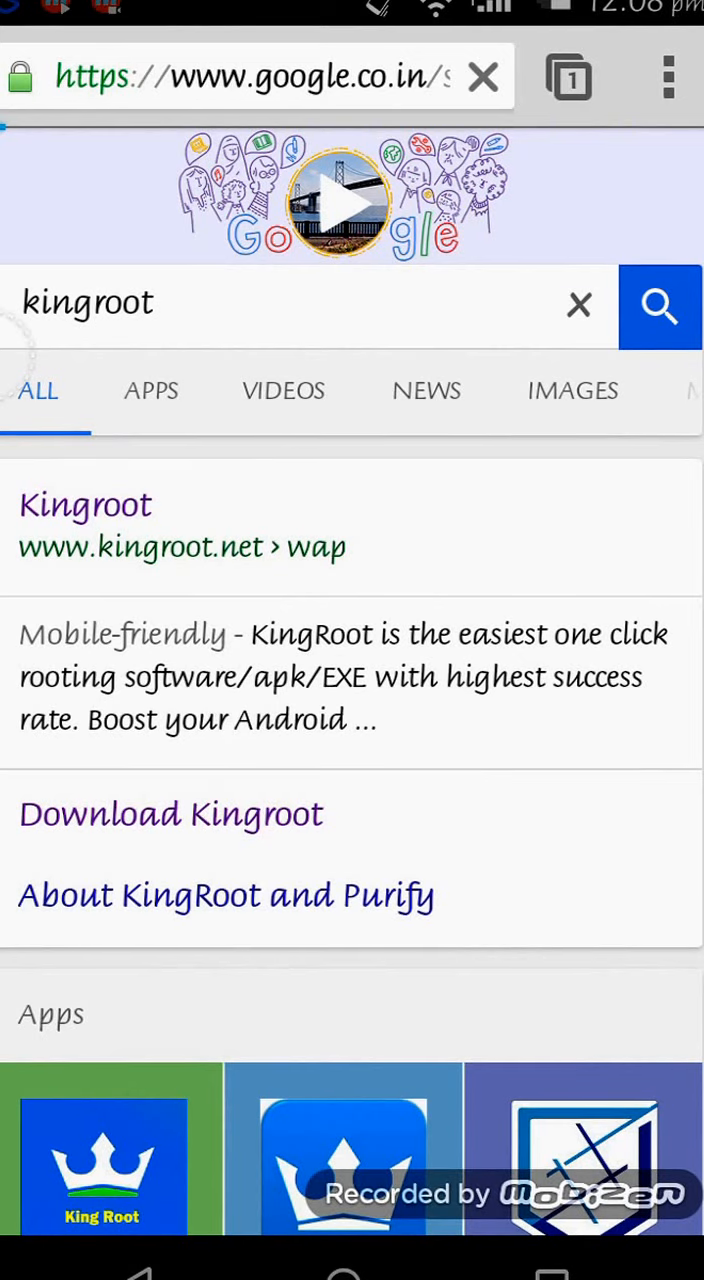
{"action": "left_click", "coordinate": [84, 504]}
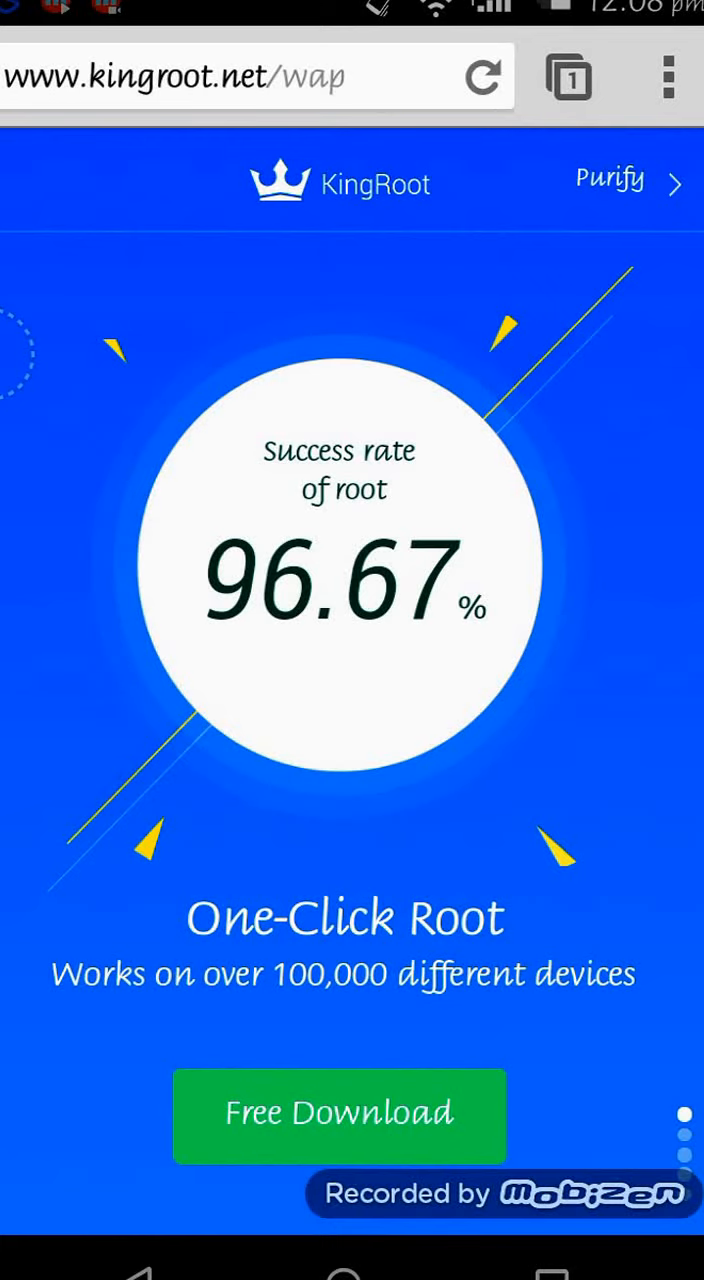
Start the Free Download of the KingRoot APK and confirm OK on the harmful-file warning.
{"action": "left_click", "coordinate": [484, 76]}
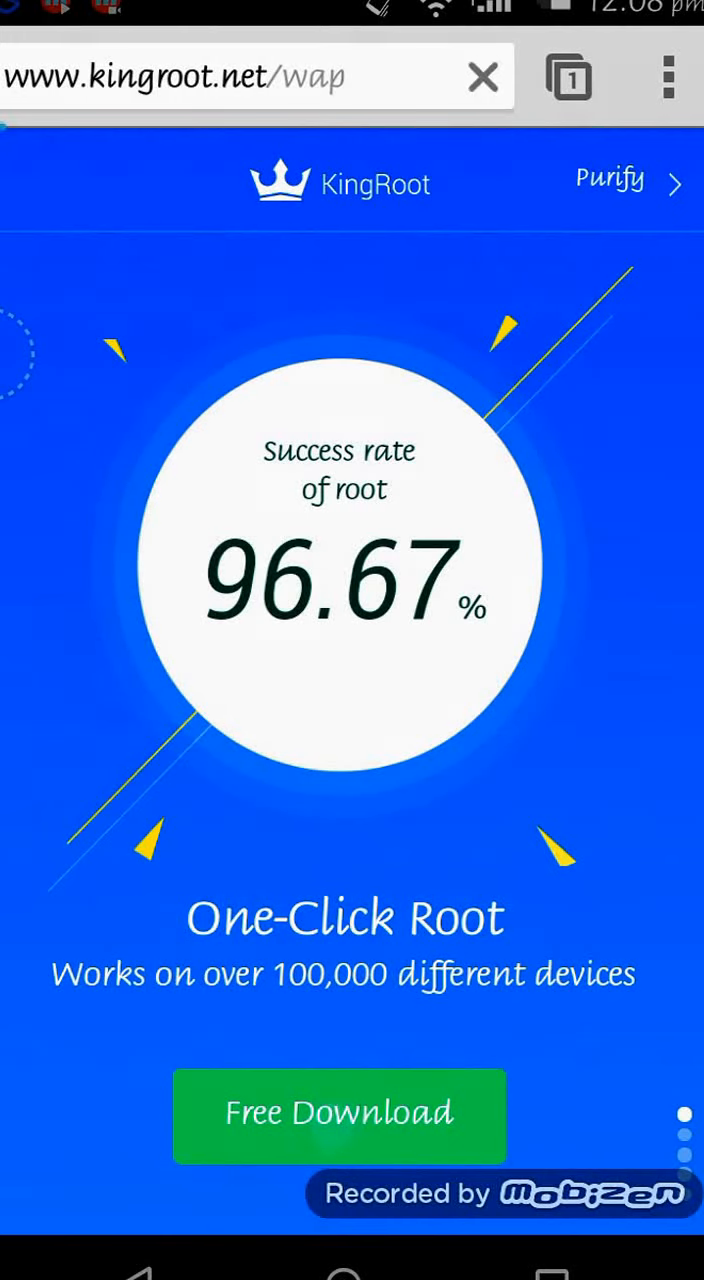
{"action": "left_click", "coordinate": [338, 1116]}
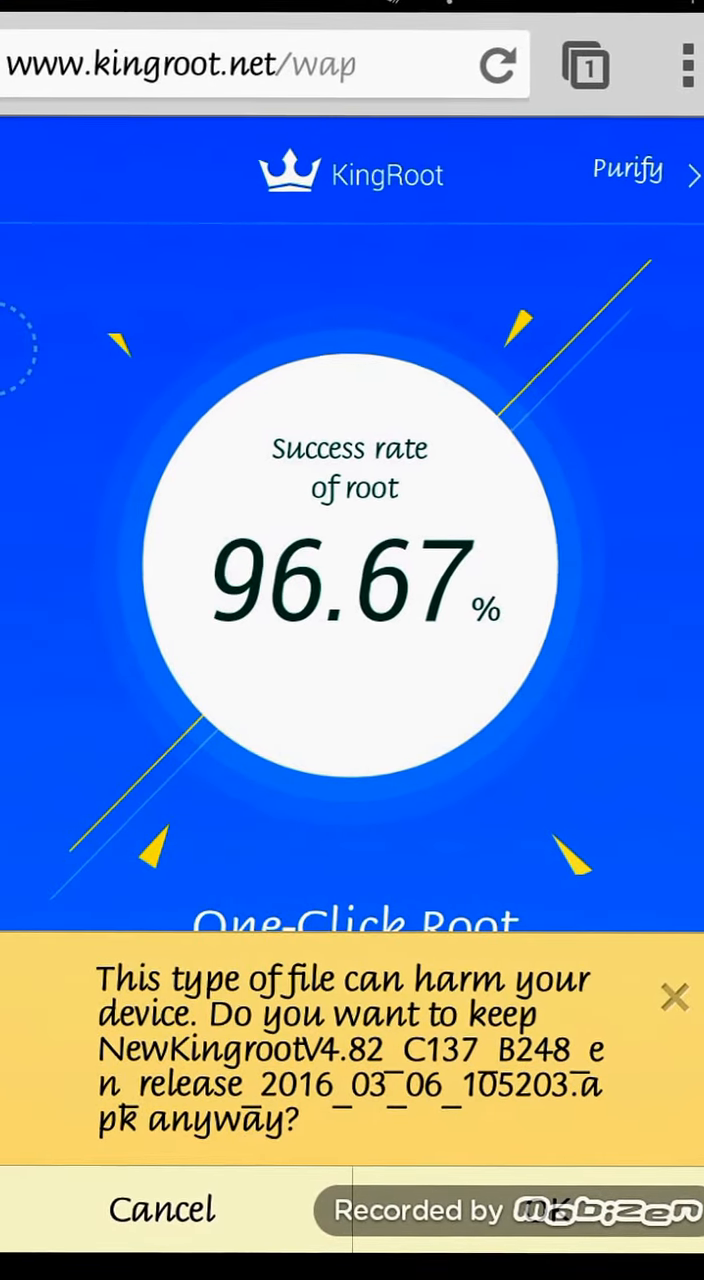
{"action": "left_click", "coordinate": [672, 996]}
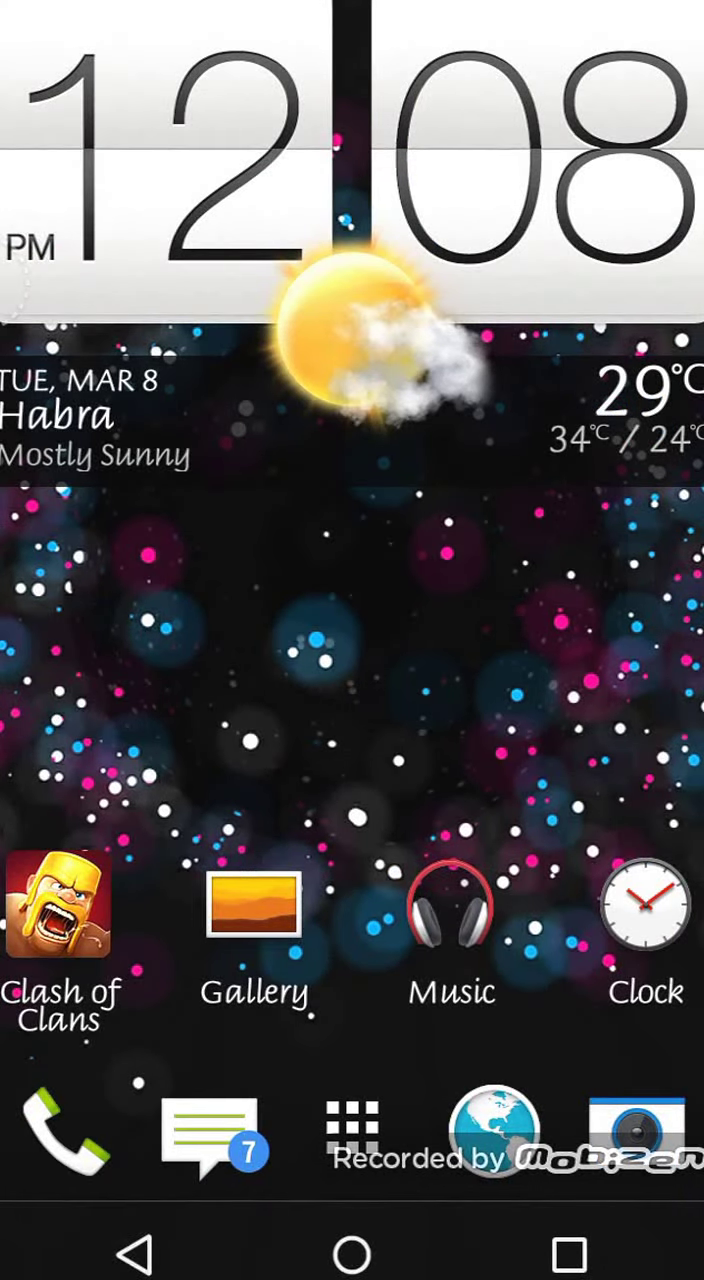
Show the app drawer and launch the newly installed KingRoot app.
{"action": "left_click", "coordinate": [352, 1124]}
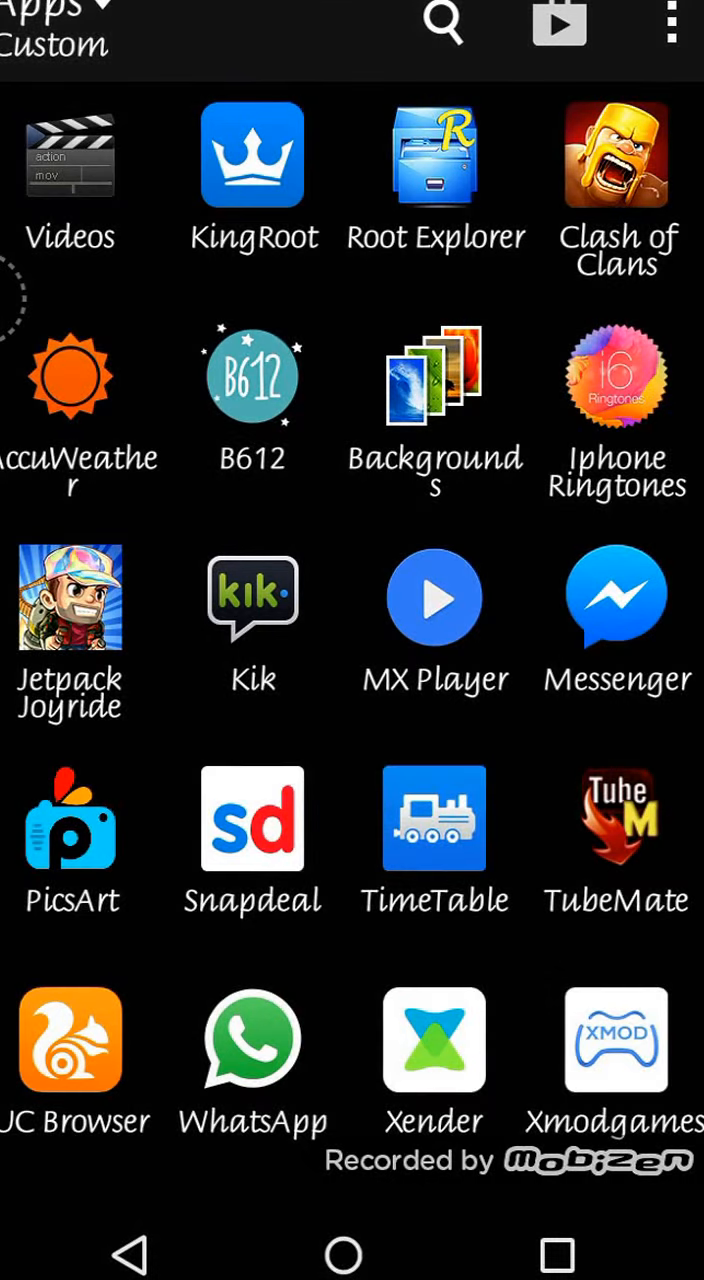
{"action": "left_click", "coordinate": [252, 156]}
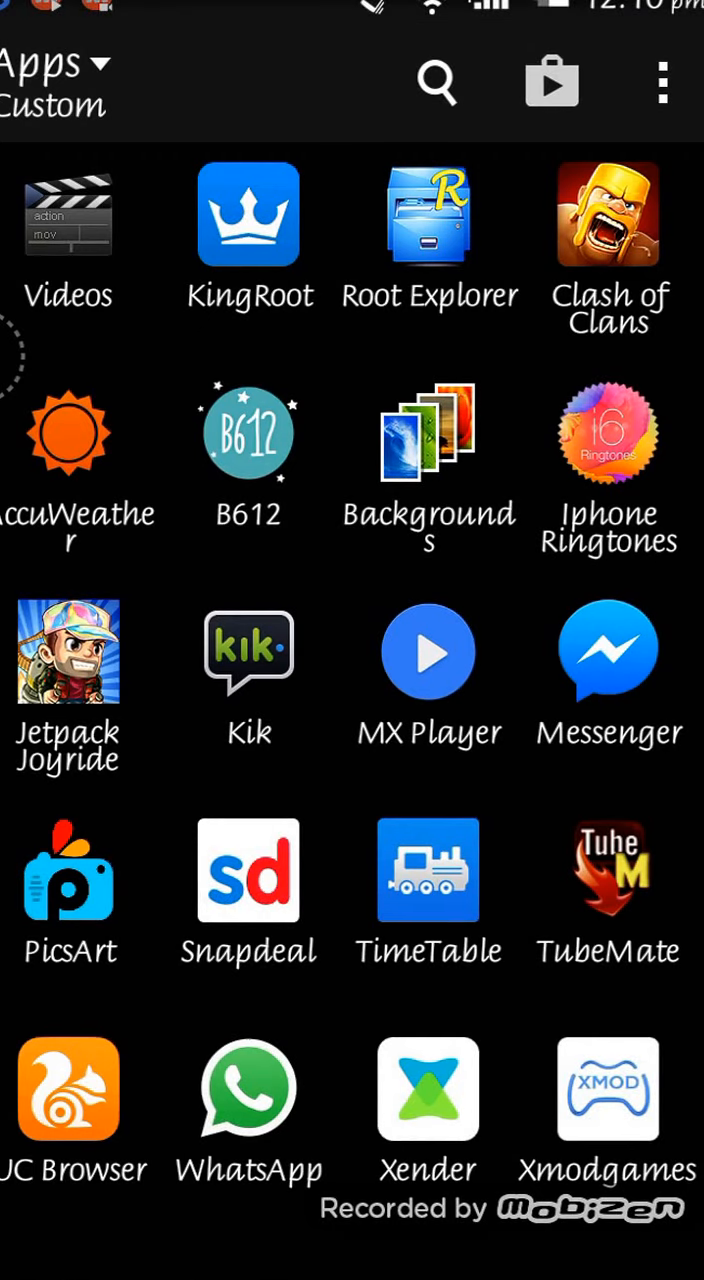
{"action": "left_click", "coordinate": [248, 212]}
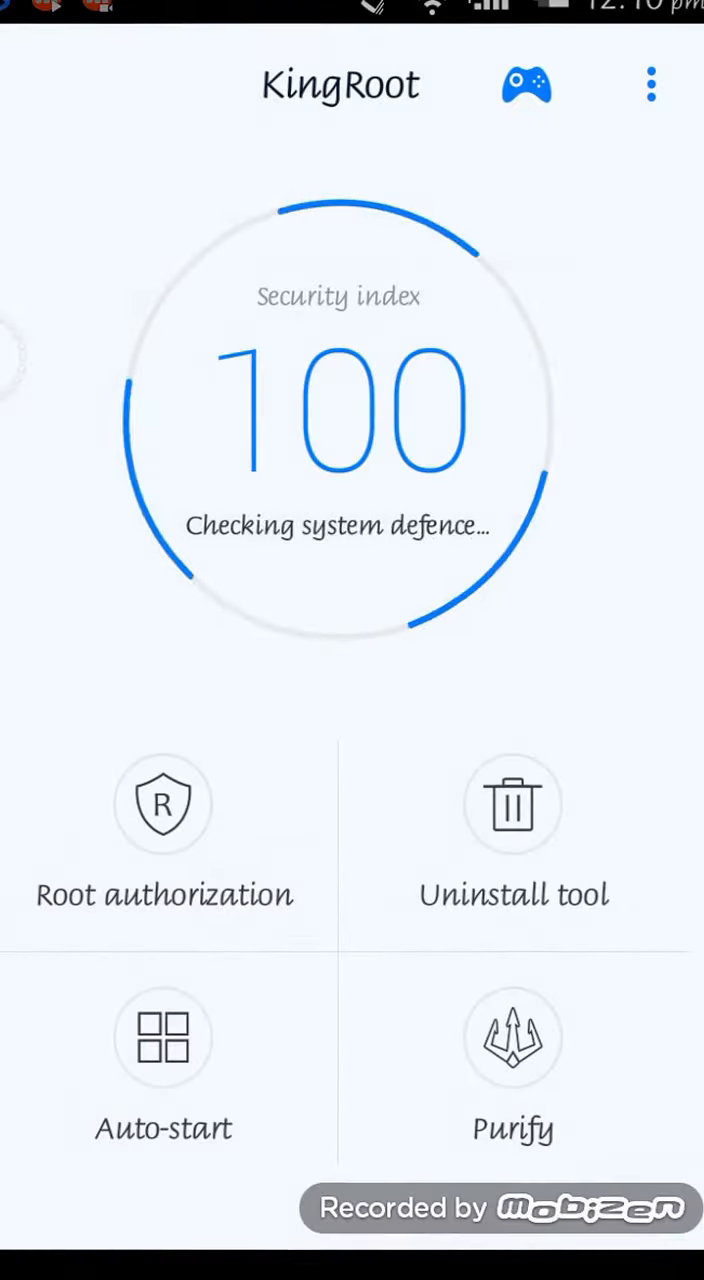